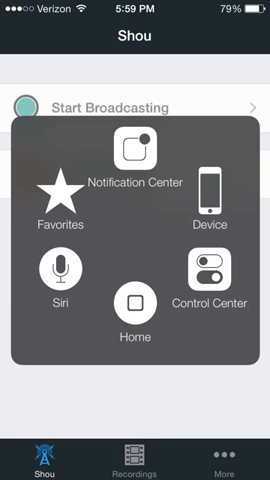
- Bring up the AssistiveTouch quick-access menu over the Shou broadcasting screen
{"action": "left_click", "coordinate": [134, 310]}
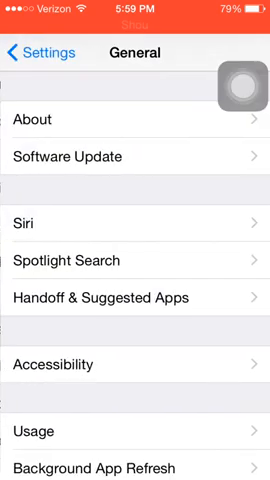
- Scroll down through the General settings options past Accessibility
{"action": "scroll", "scroll_direction": "down", "scroll_amount": 3}
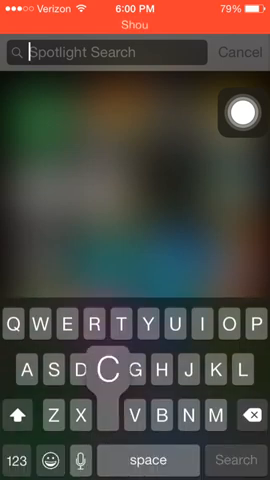
- Search Spotlight for "cydi"
{"action": "type", "text": "cydi"}
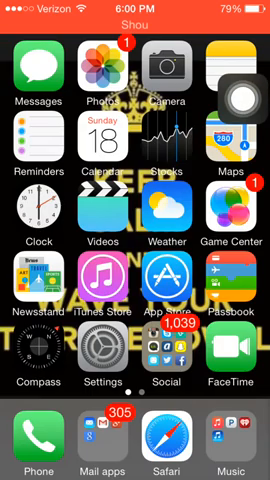
- Swipe across home pages and confirm installing Shou from the shou.tv Safari prompt
{"action": "scroll", "scroll_direction": "left", "scroll_amount": 3}
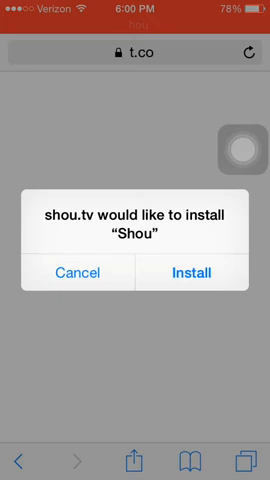
{"action": "left_click", "coordinate": [194, 274]}
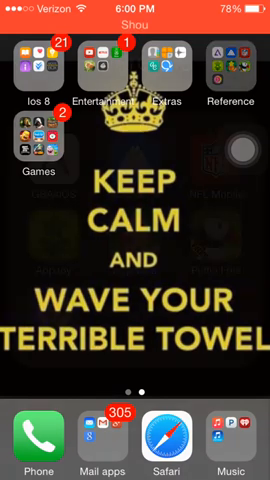
- Browse the Games folder, swiping through its several pages of games
{"action": "left_click", "coordinate": [228, 64]}
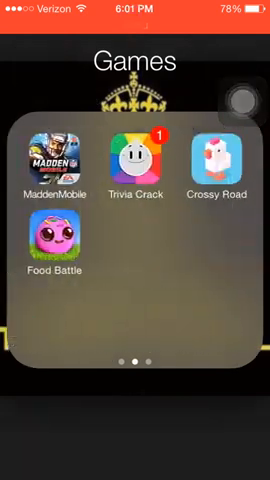
{"action": "scroll", "scroll_direction": "left", "scroll_amount": 3}
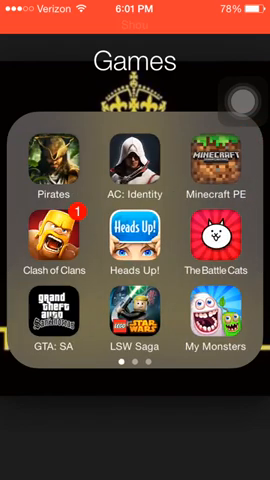
{"action": "scroll", "scroll_direction": "left", "scroll_amount": 3}
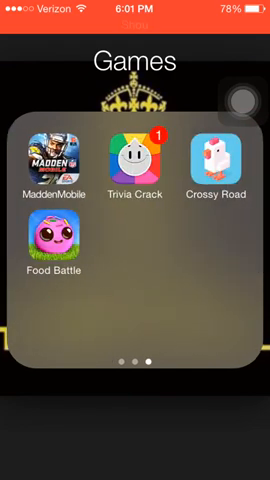
{"action": "scroll", "scroll_direction": "left", "scroll_amount": 3}
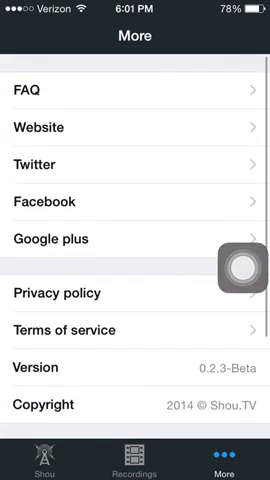
- Show Shou's Recordings list, which is empty
{"action": "left_click", "coordinate": [136, 450]}
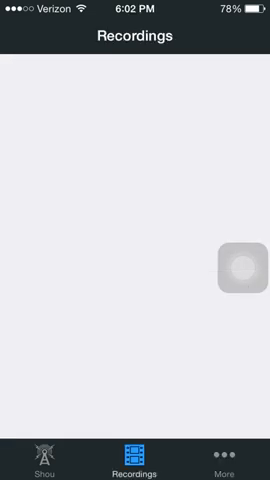